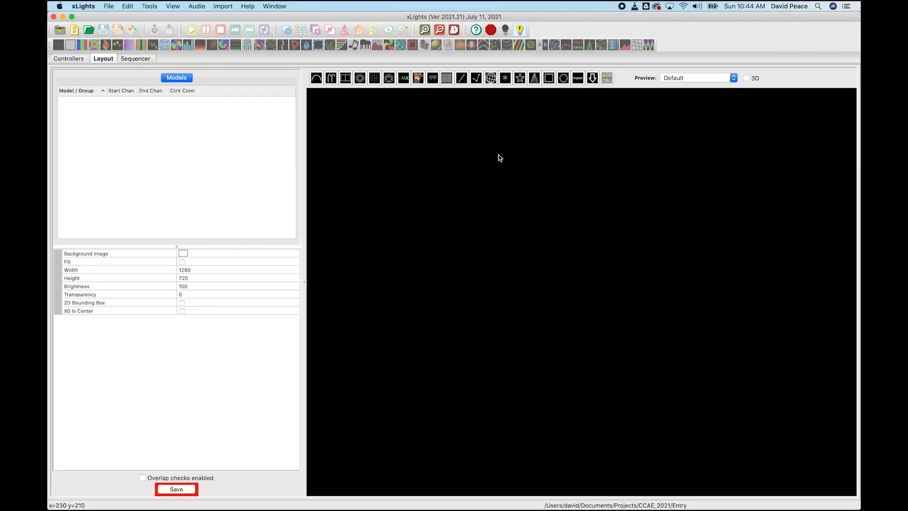
mouse_move(445, 78)
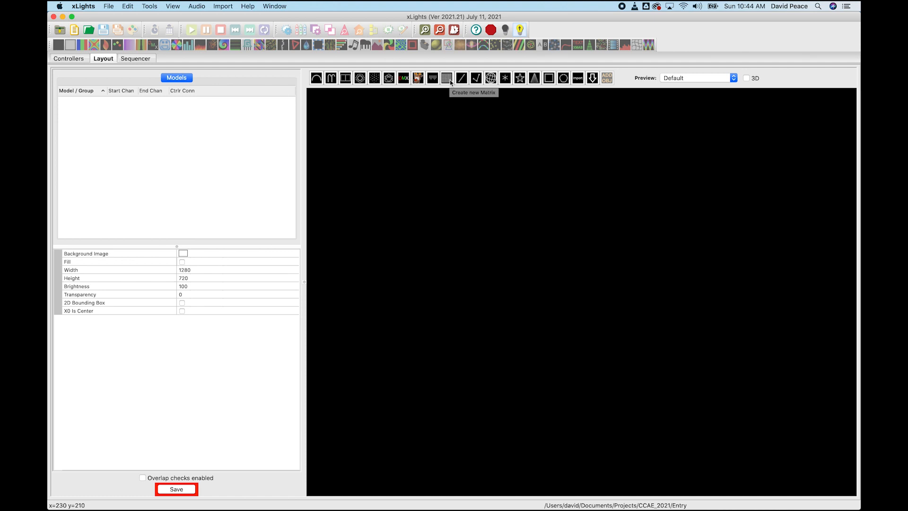
Add a new matrix model named Single P10 with 32 nodes per string
click(447, 78)
text(S)
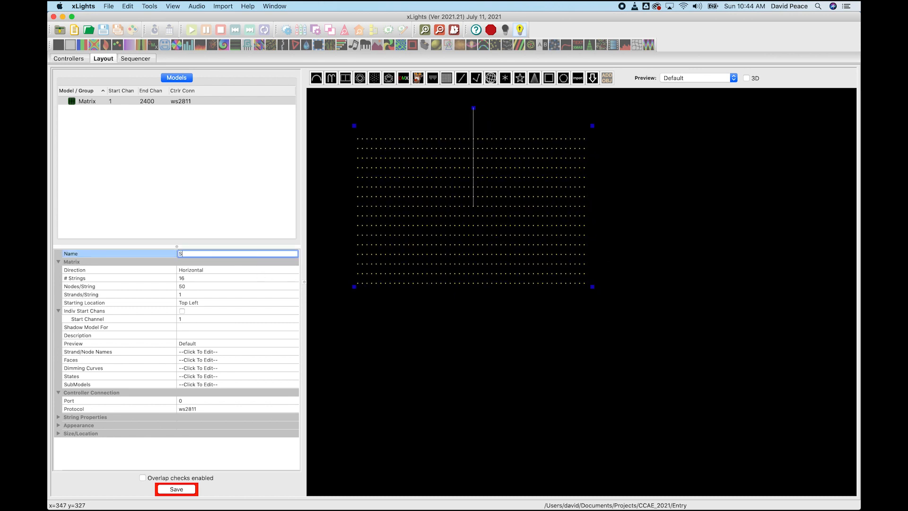
text(ingle)
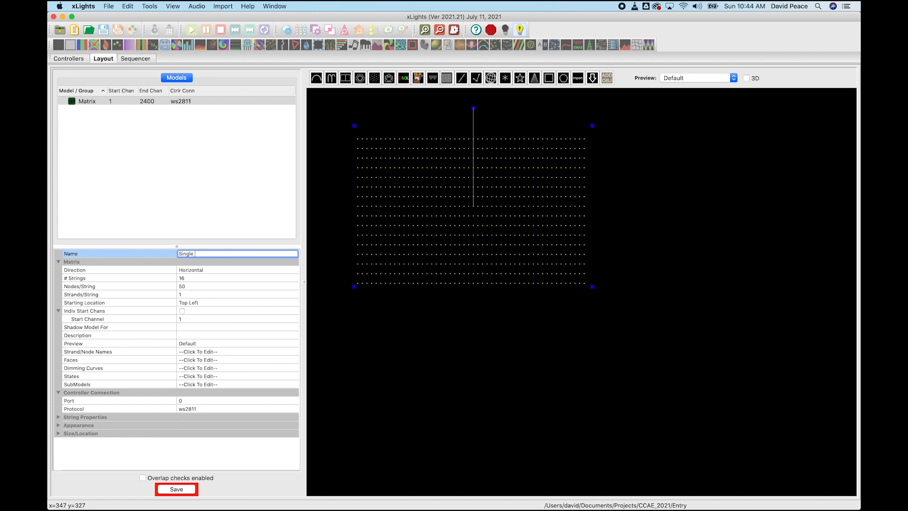
text(P10)
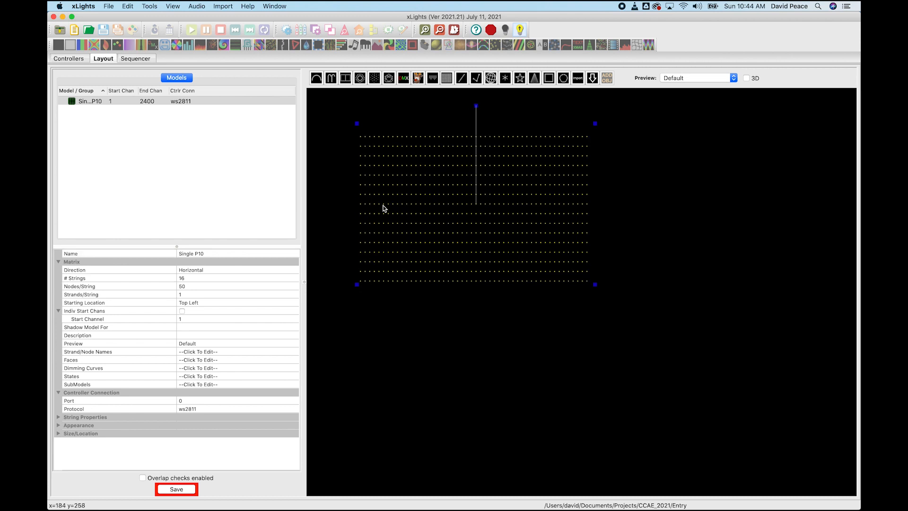
click(231, 277)
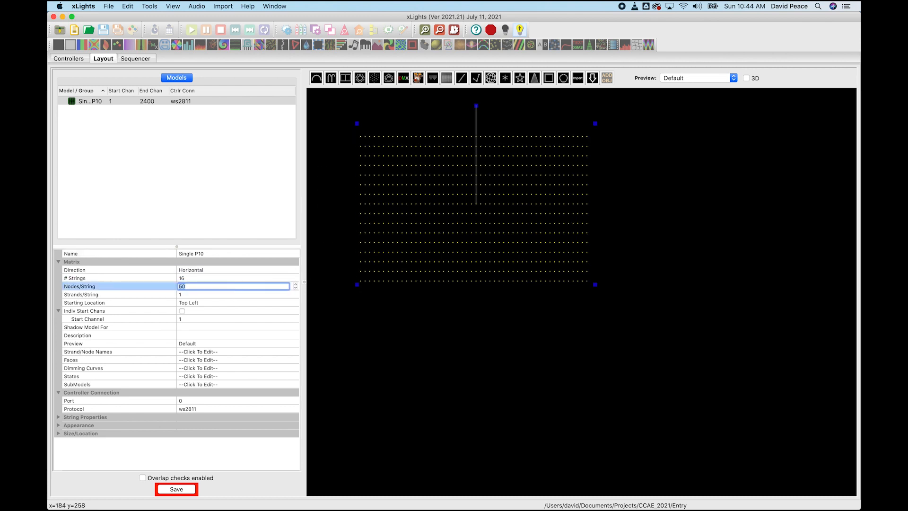
text(32)
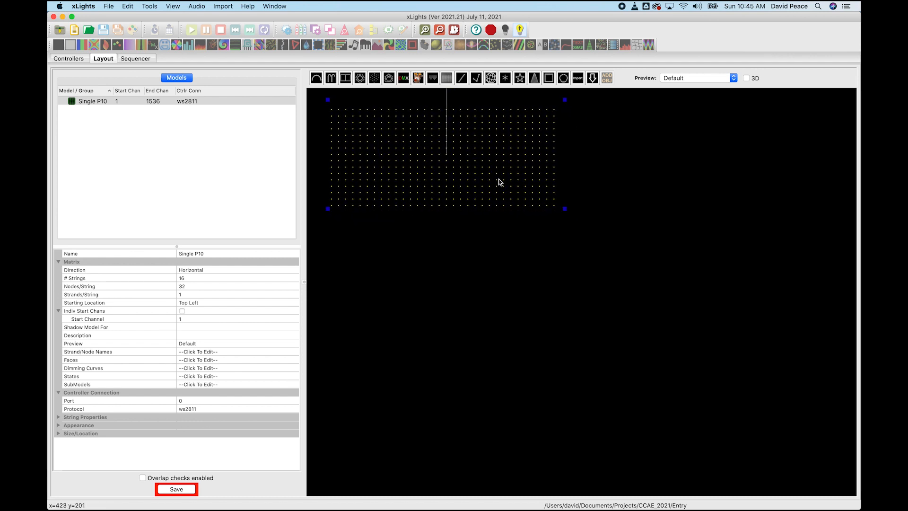
Create a second matrix named Dual P10s - Sideways with 64 nodes per string
click(176, 489)
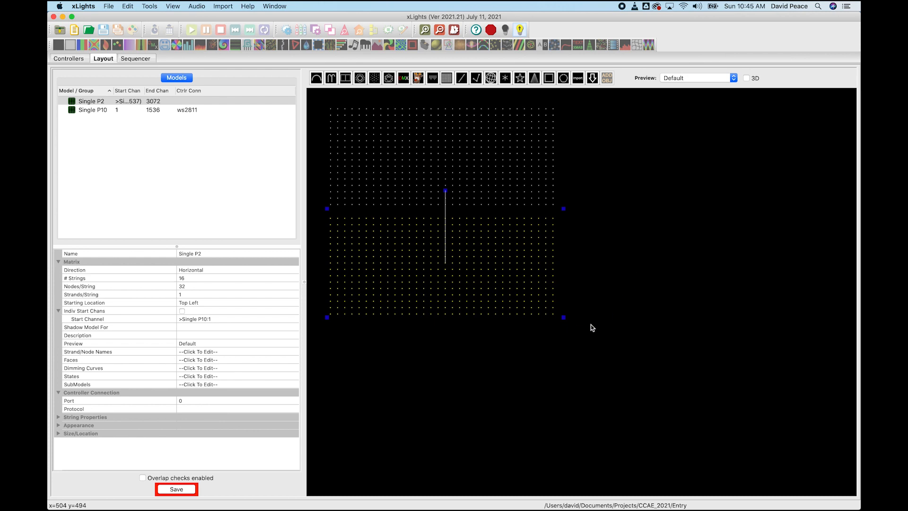
mouse_move(443, 281)
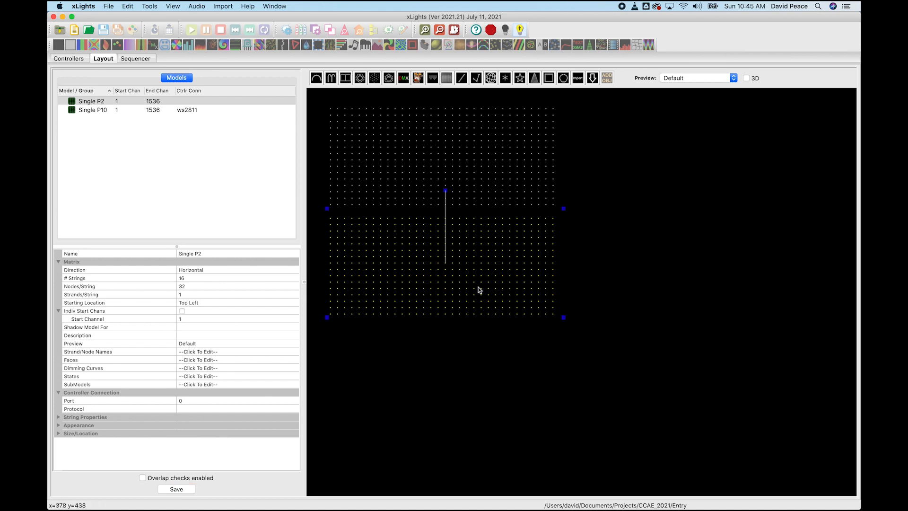
click(189, 253)
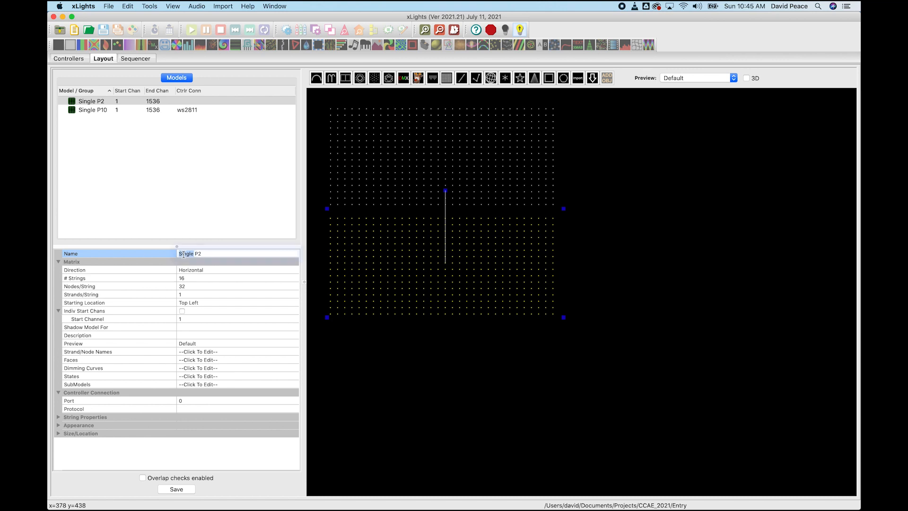
text(Dual P2)
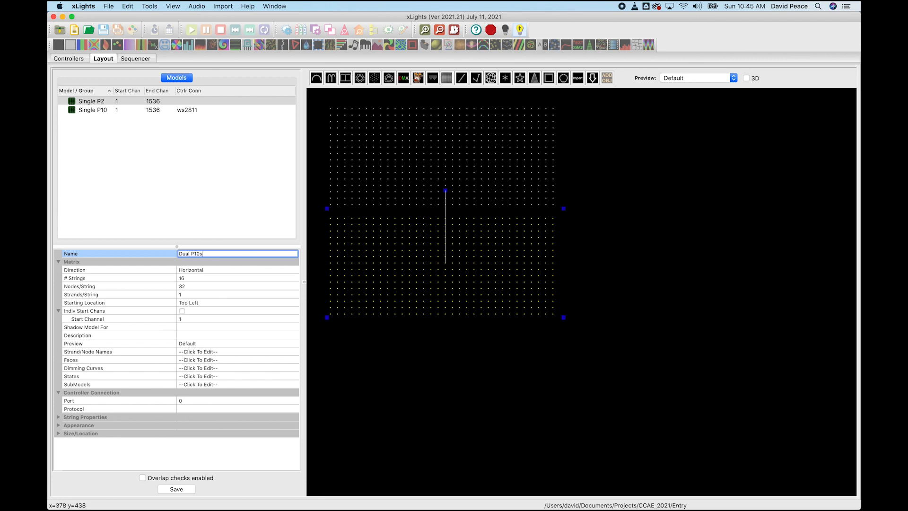
text(- Sideways)
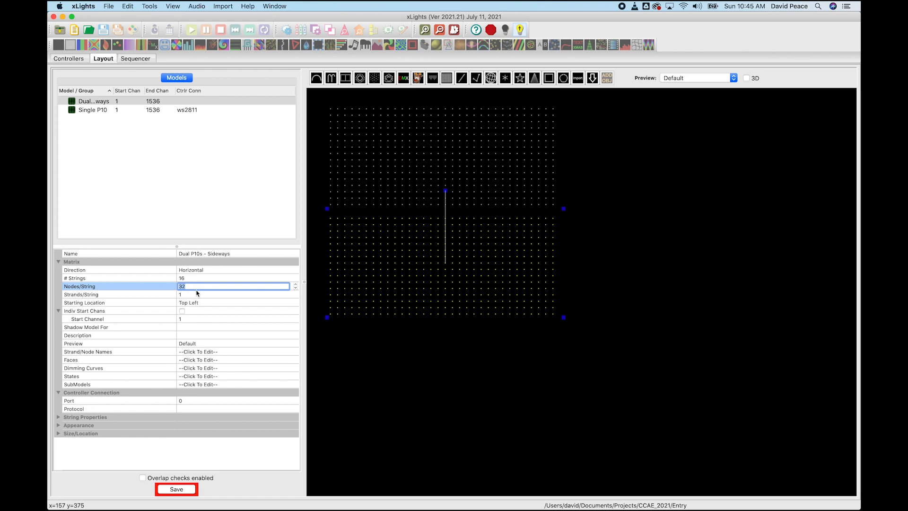
text(64)
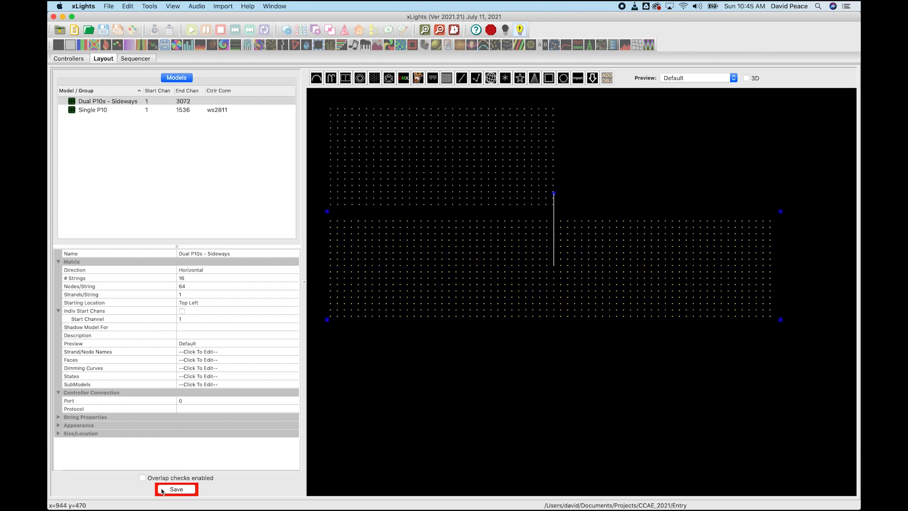
Create a third matrix named Dual P10s - Stacked with 32 strings and move it below the sideways panel
click(176, 489)
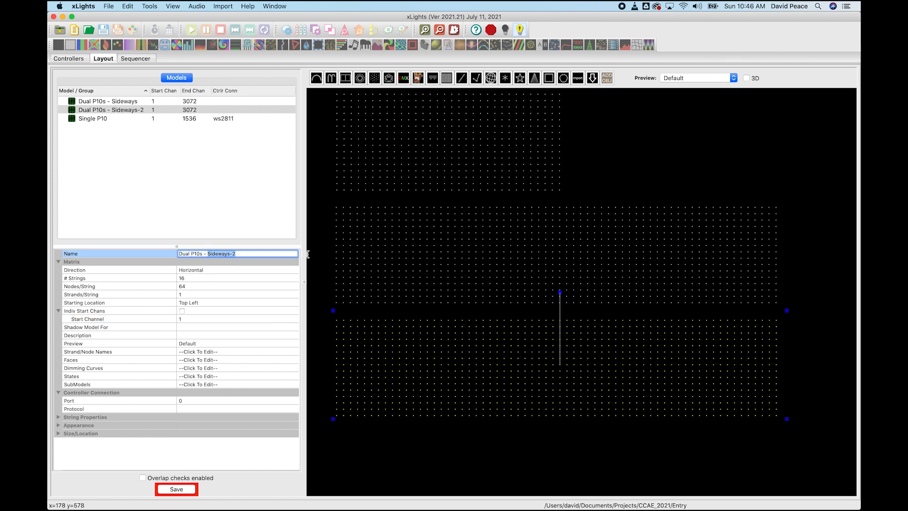
text(Dual P10s - Stacked)
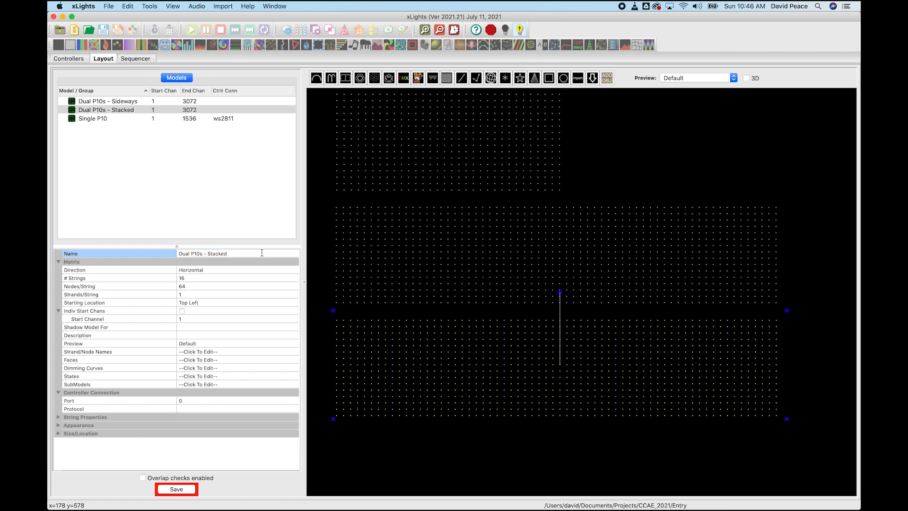
click(232, 278)
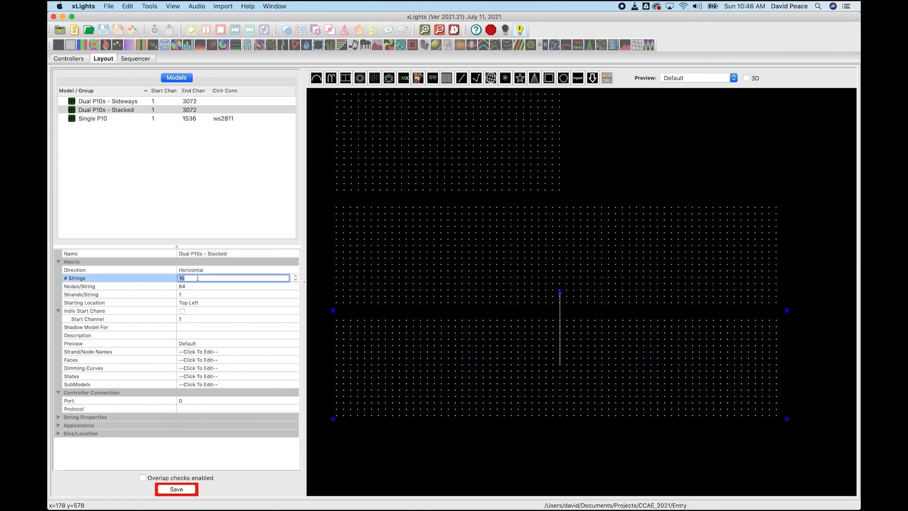
text(32)
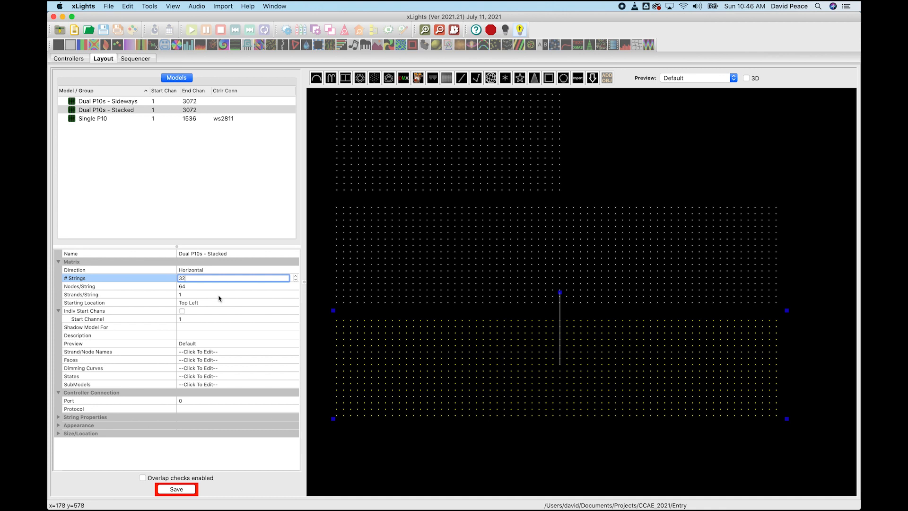
click(234, 285)
text(32)
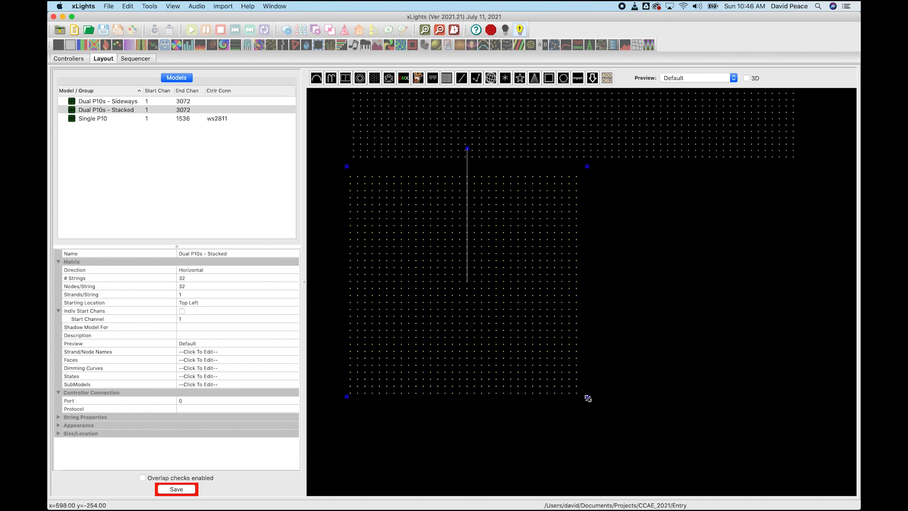
drag(587, 398, 589, 403)
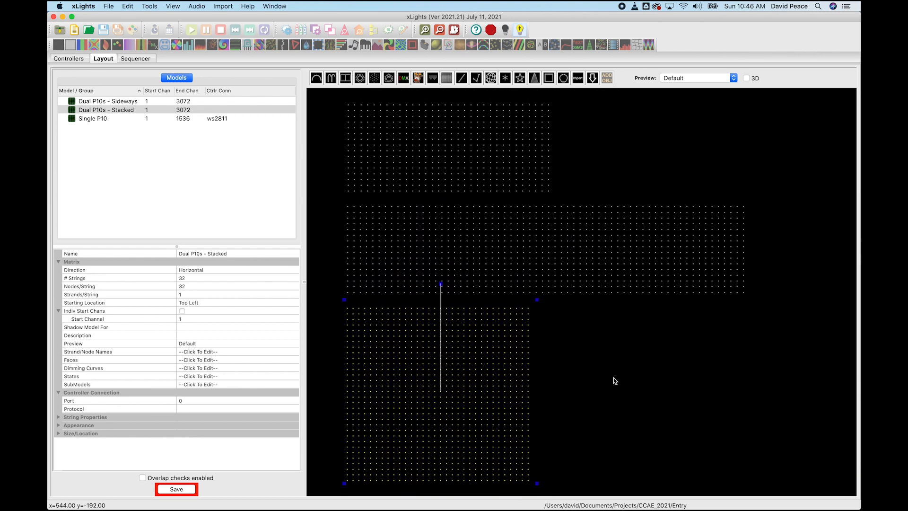
Review each model's properties, briefly visiting the sequencer and returning to the layout
click(92, 119)
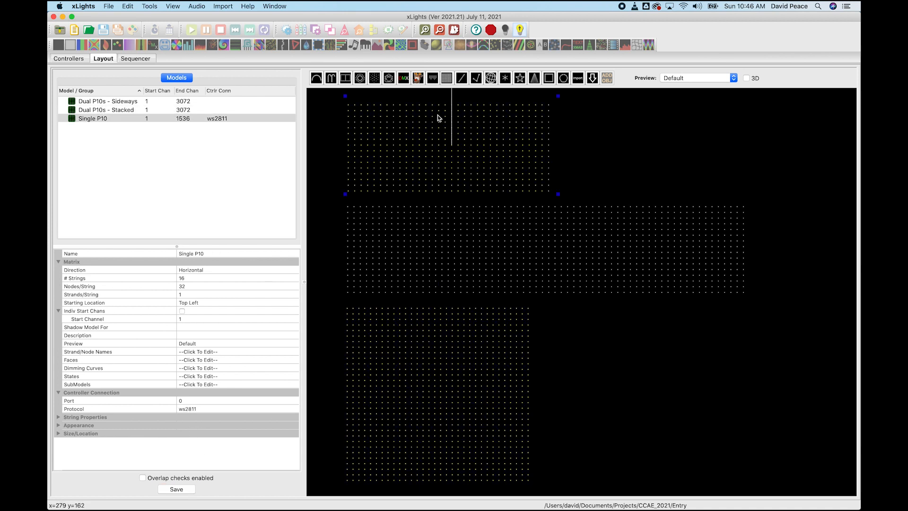
click(107, 101)
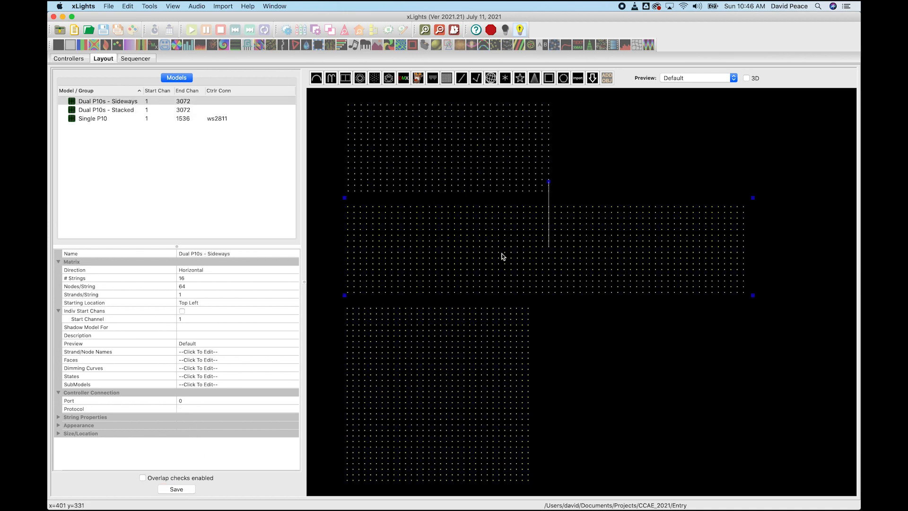
click(107, 109)
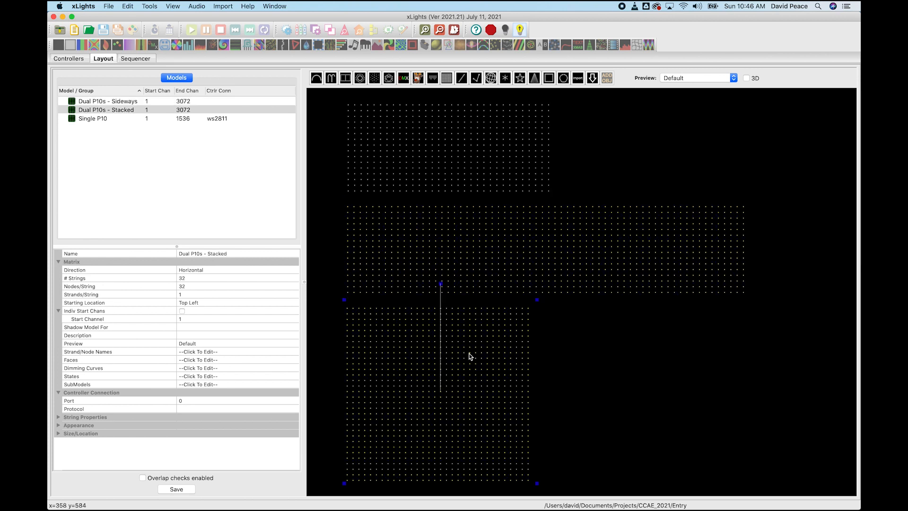
click(176, 489)
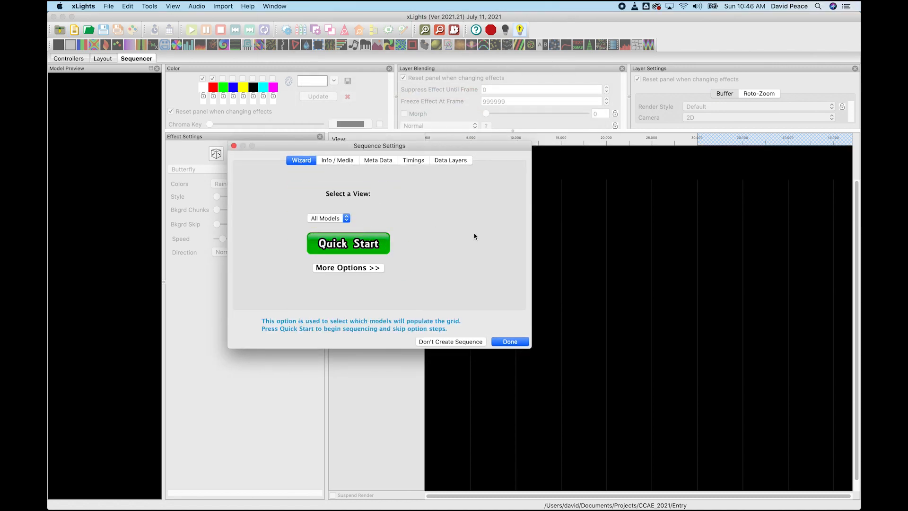
click(347, 243)
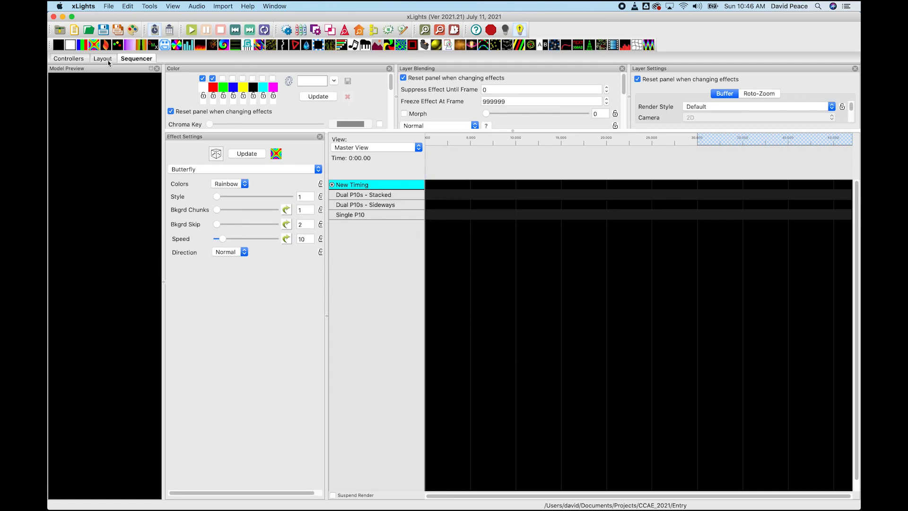
click(102, 59)
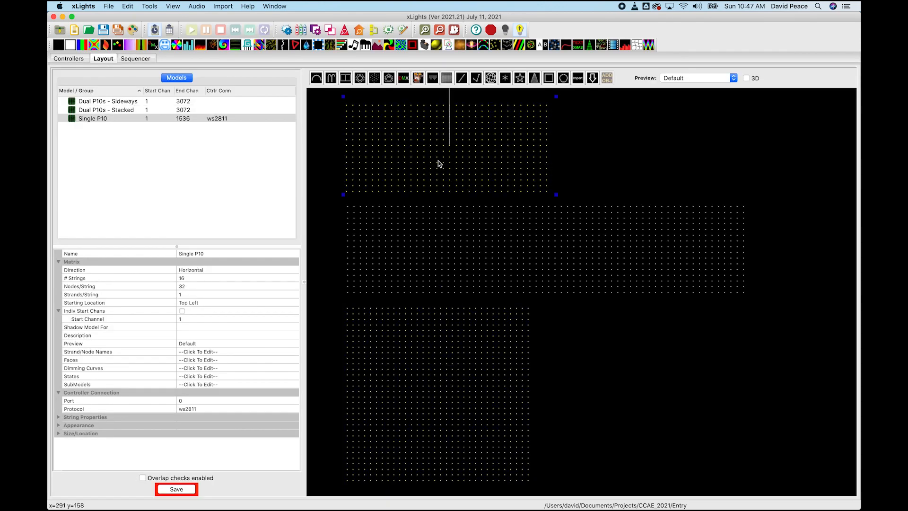
Recheck the stacked, sideways and single models, then save the layout
click(105, 110)
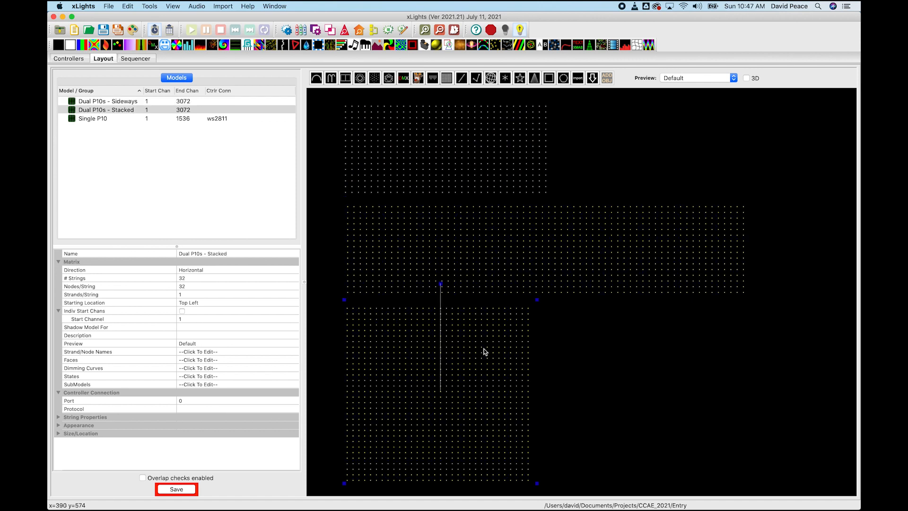
click(107, 102)
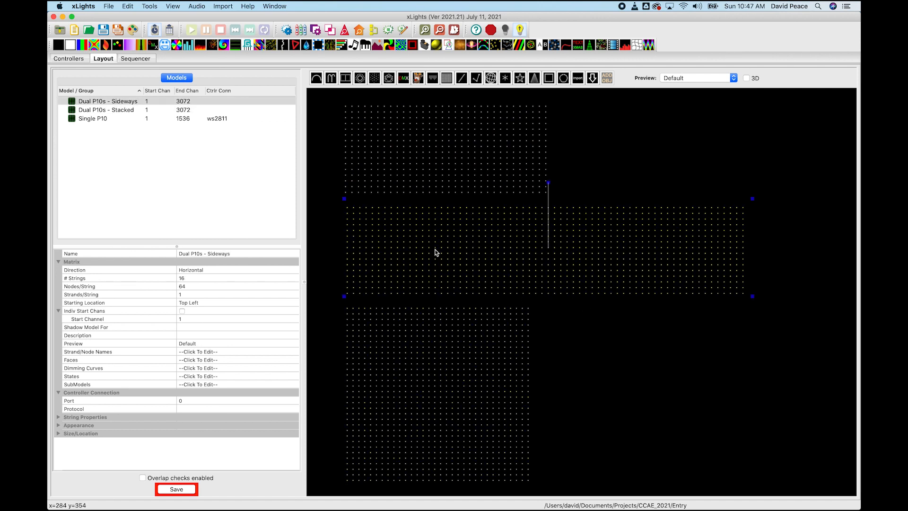
click(107, 109)
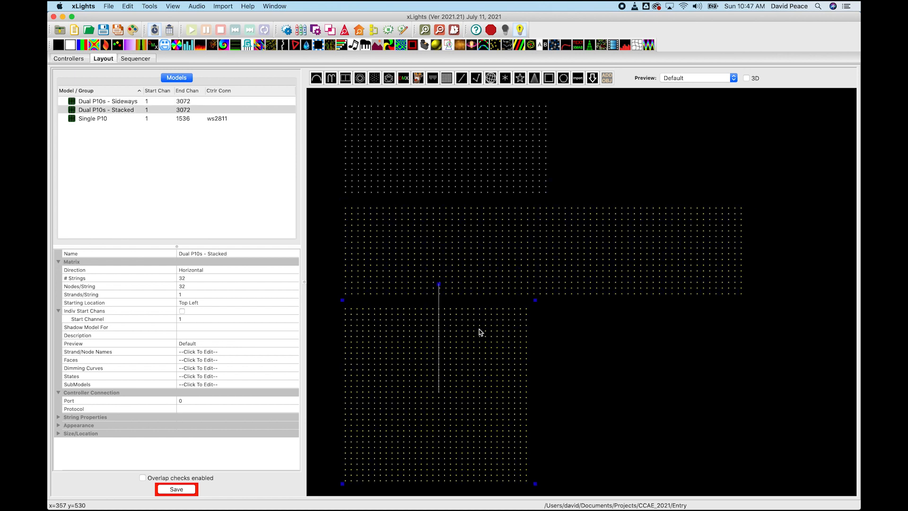
click(92, 118)
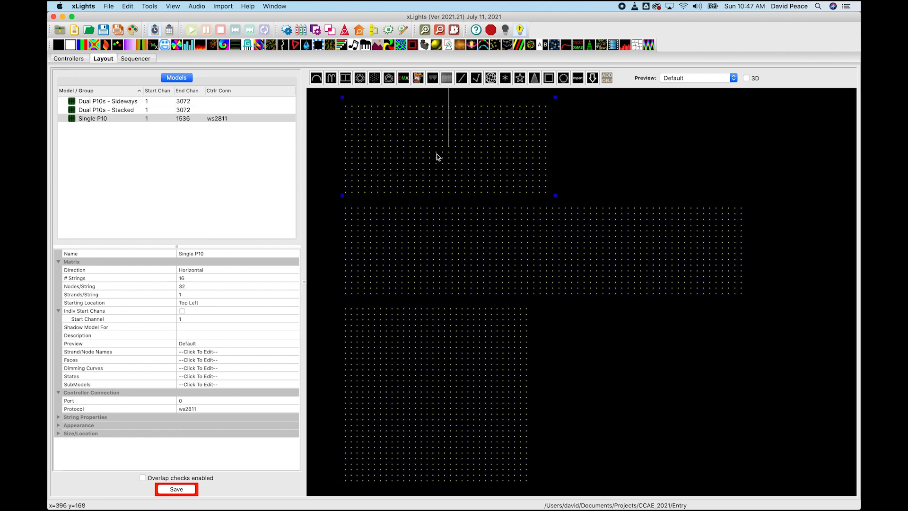
mouse_move(198, 90)
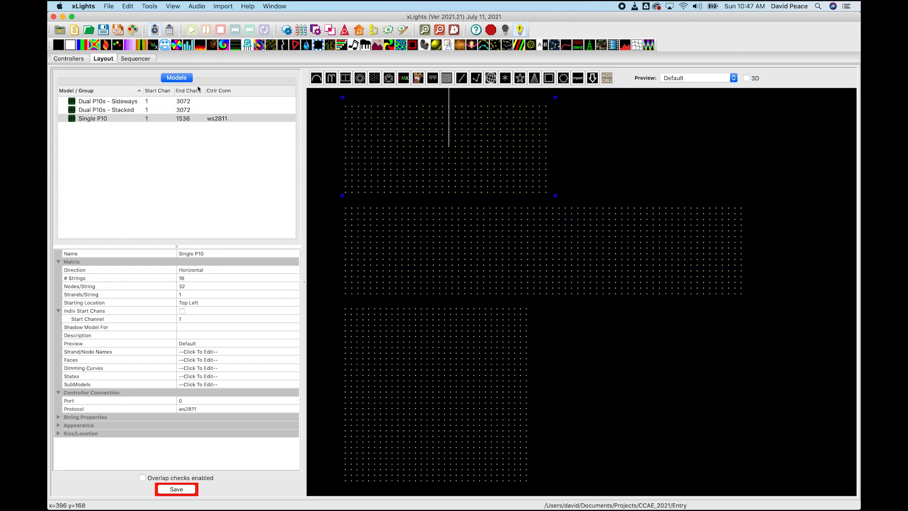
click(176, 489)
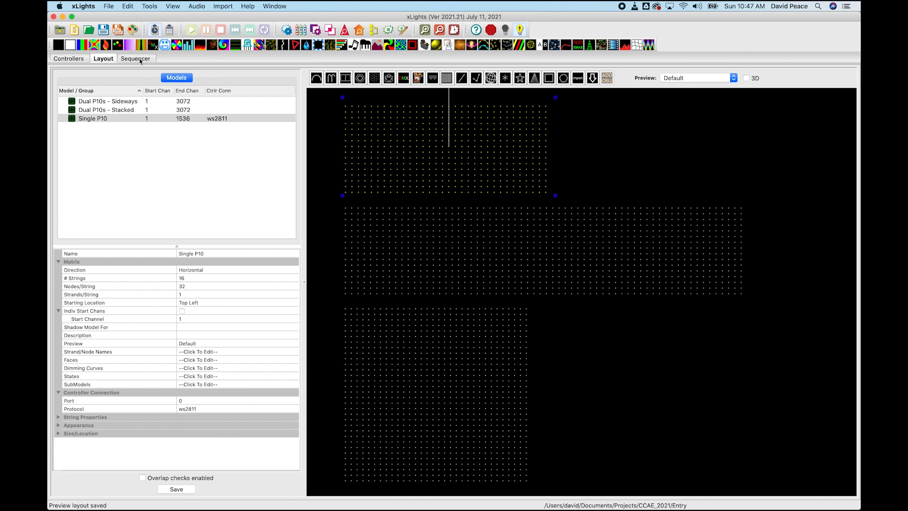
Switch to the sequencing workspace to build the Butterfly effect sequence
click(136, 58)
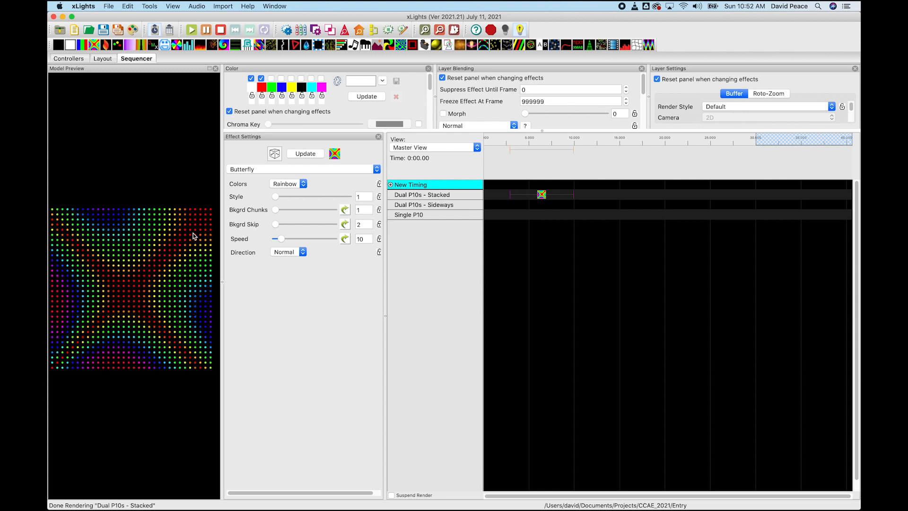
click(102, 58)
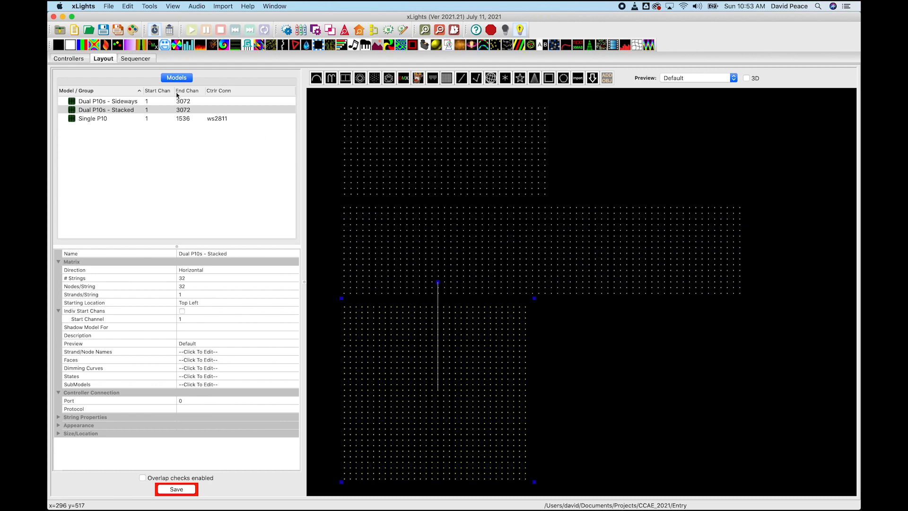
click(135, 58)
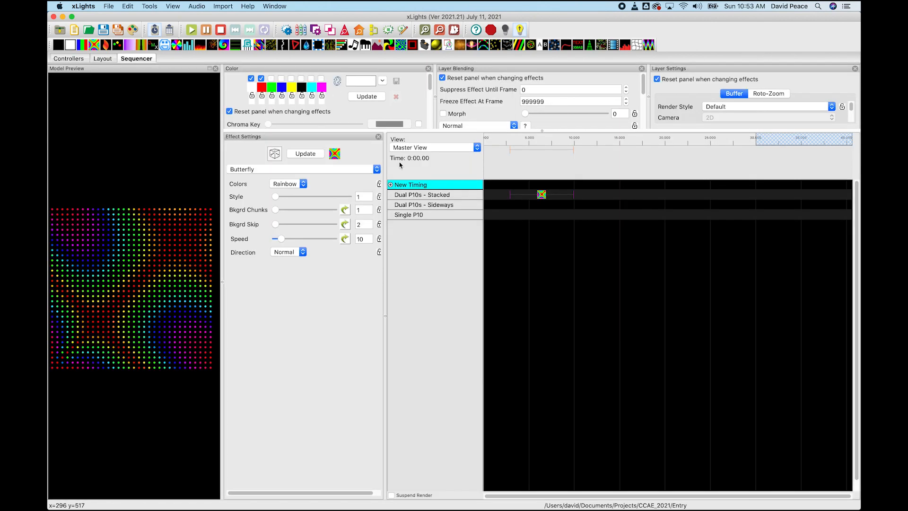